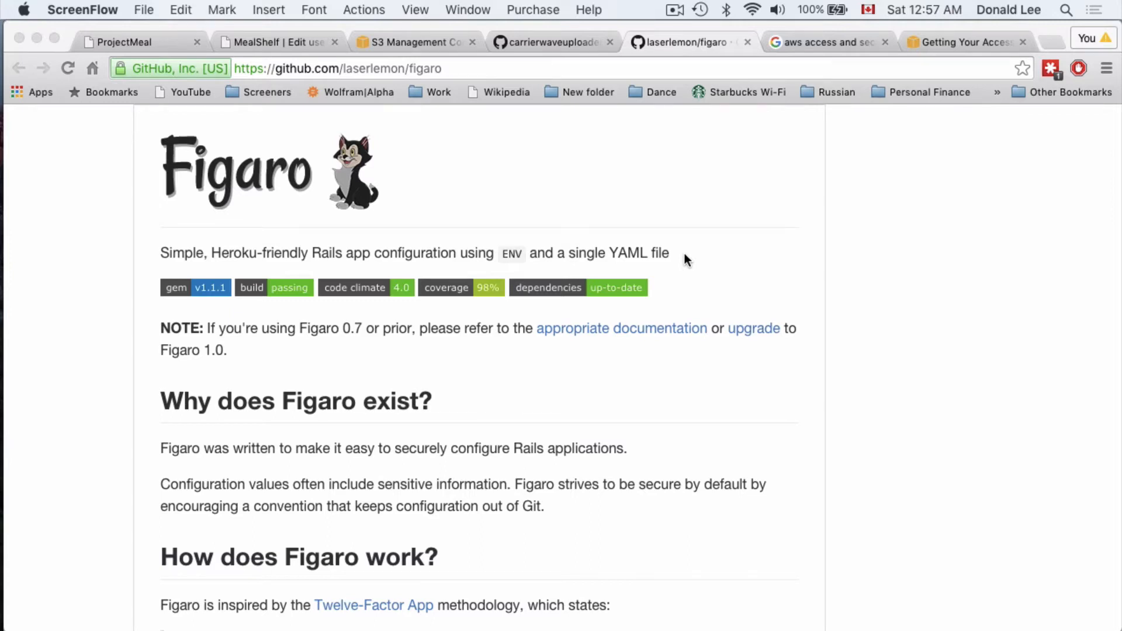
pyautogui.moveTo(702, 195)
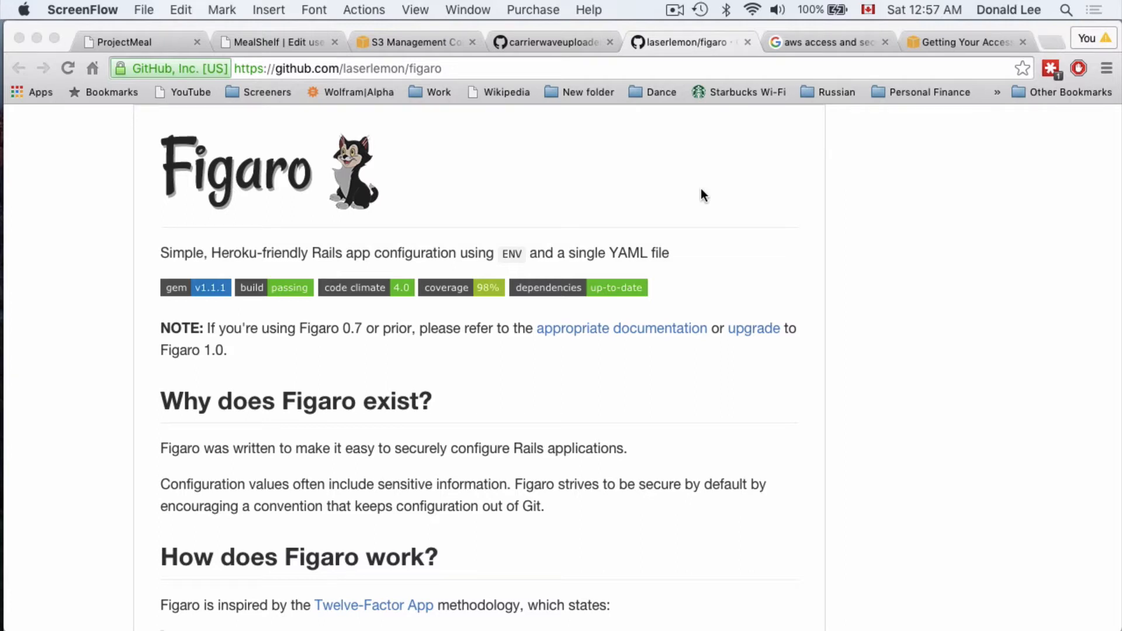
pyautogui.moveTo(490, 248)
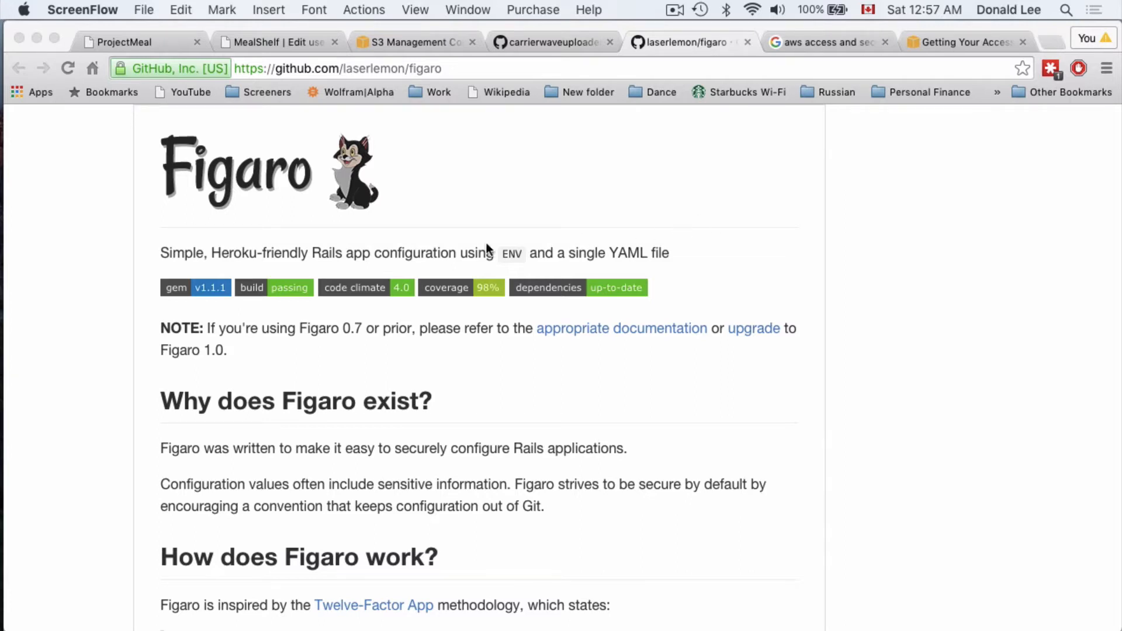
pyautogui.moveTo(347, 236)
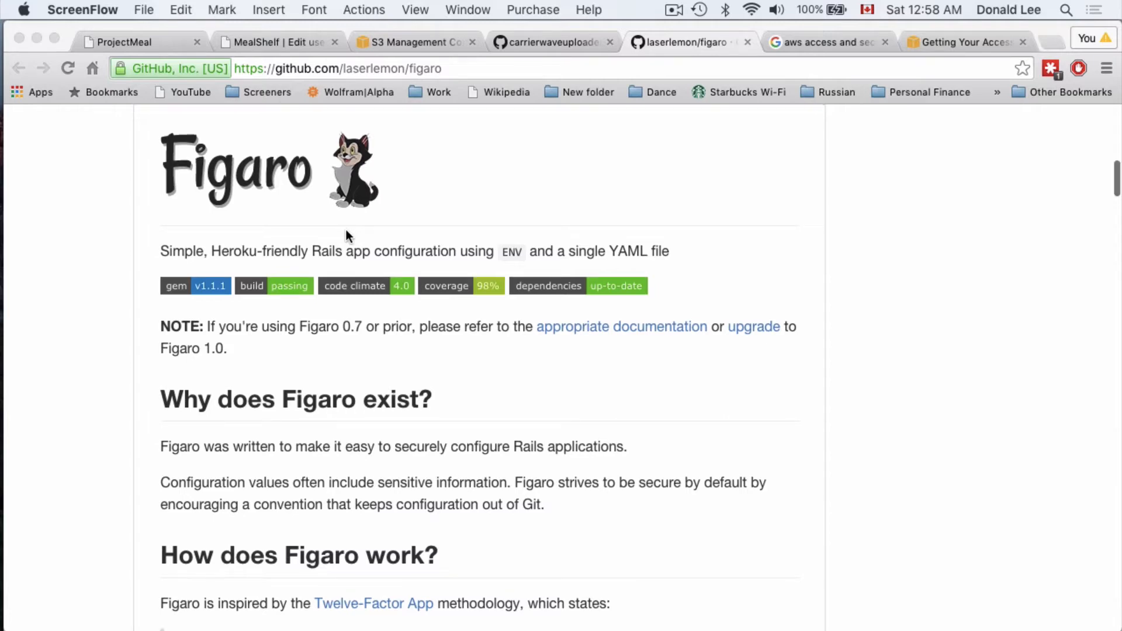
# Step: Save a new empty file named application.yml inside the project's config folder
pyautogui.scroll(-3)
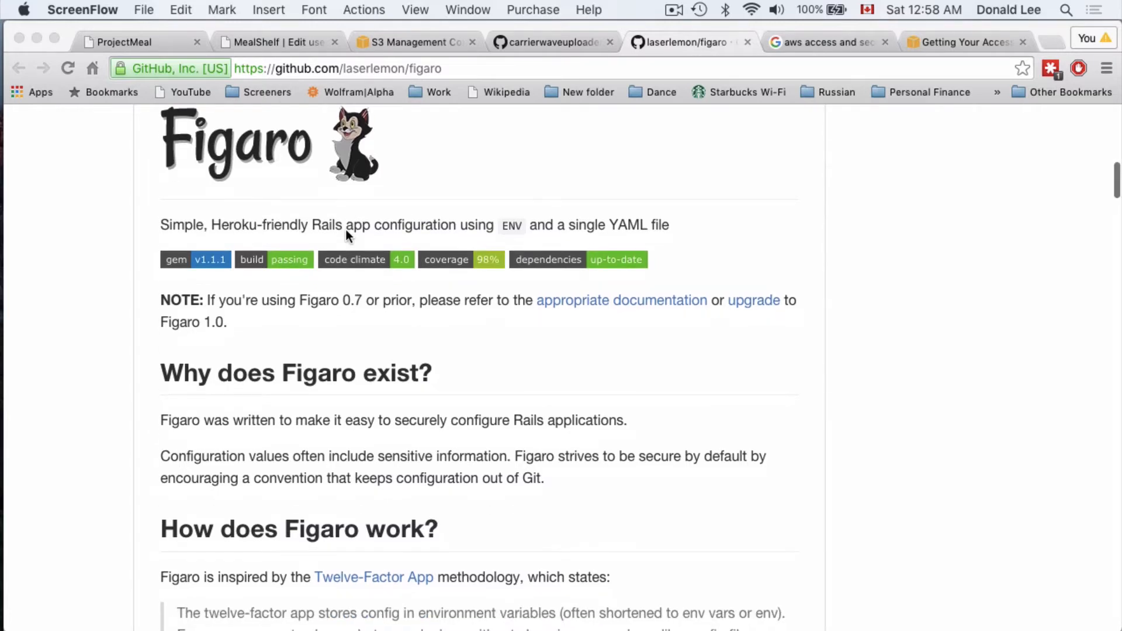
pyautogui.scroll(-3)
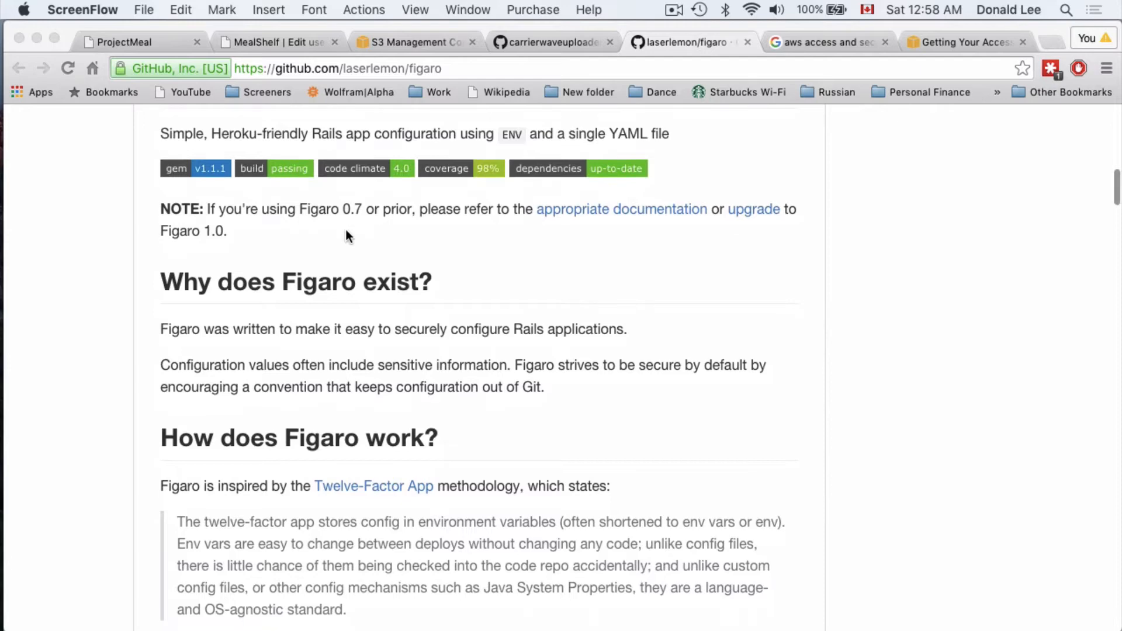
pyautogui.scroll(-3)
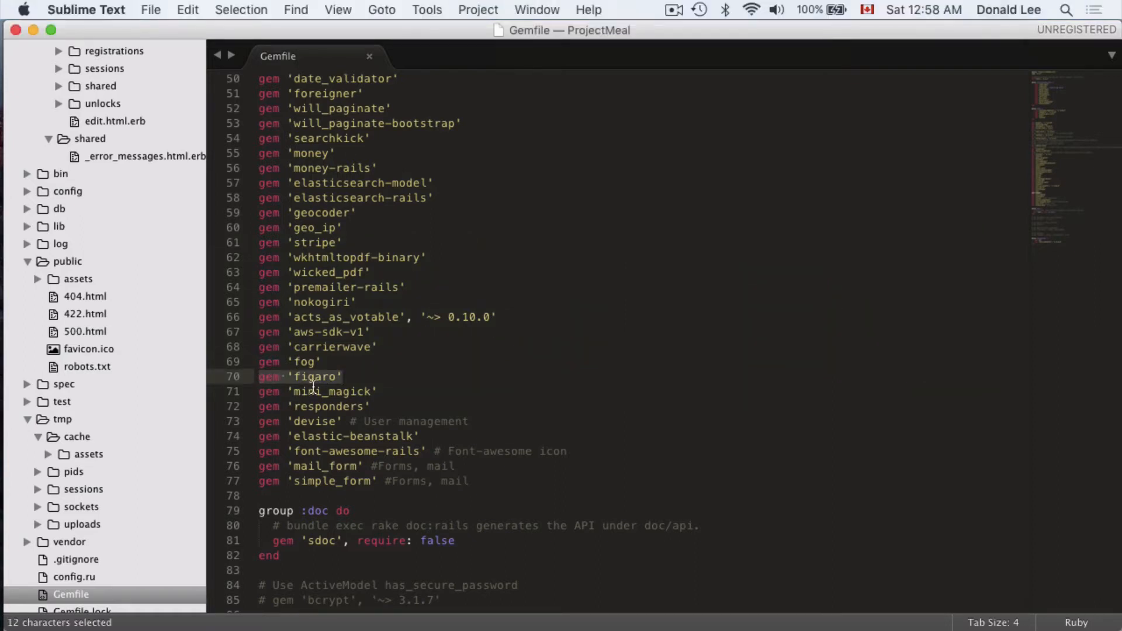
pyautogui.click(345, 376)
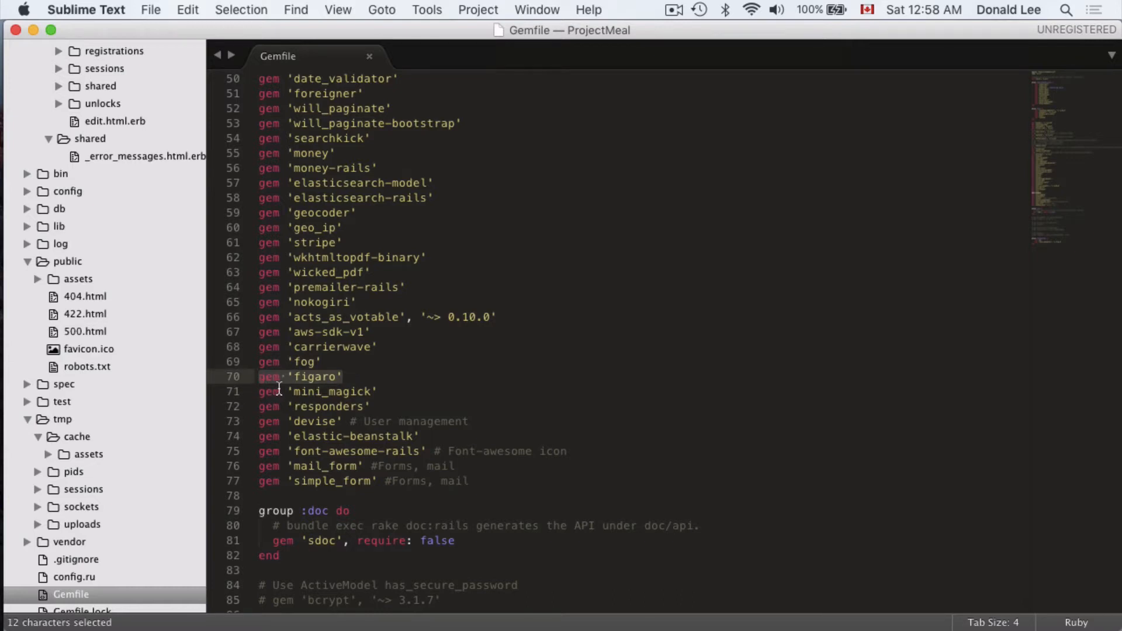
pyautogui.scroll(3)
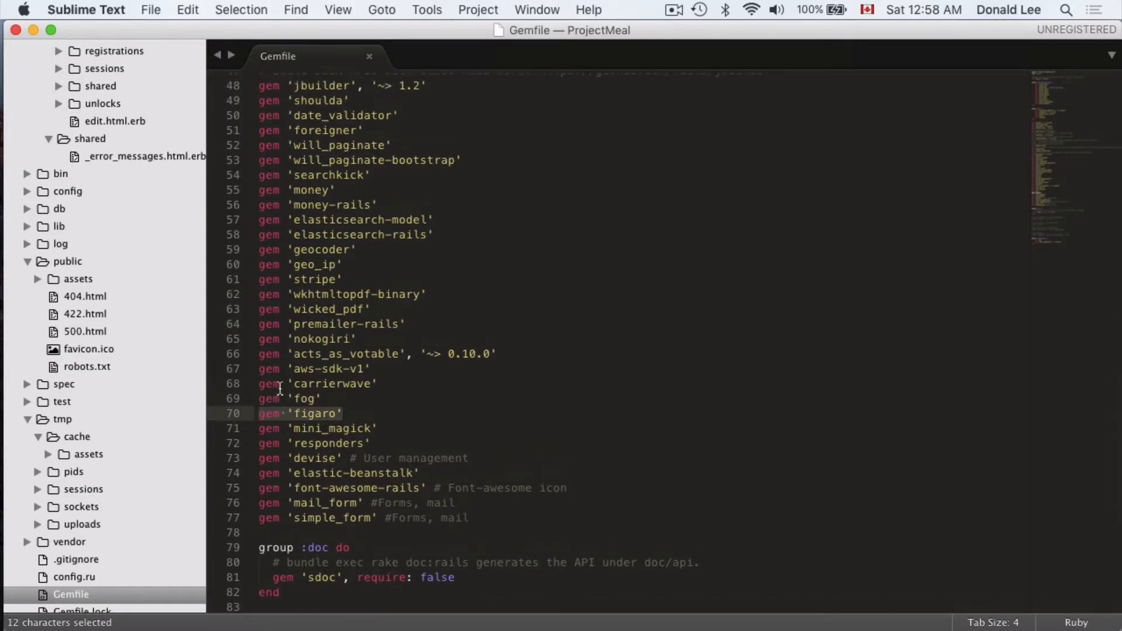
pyautogui.scroll(-3)
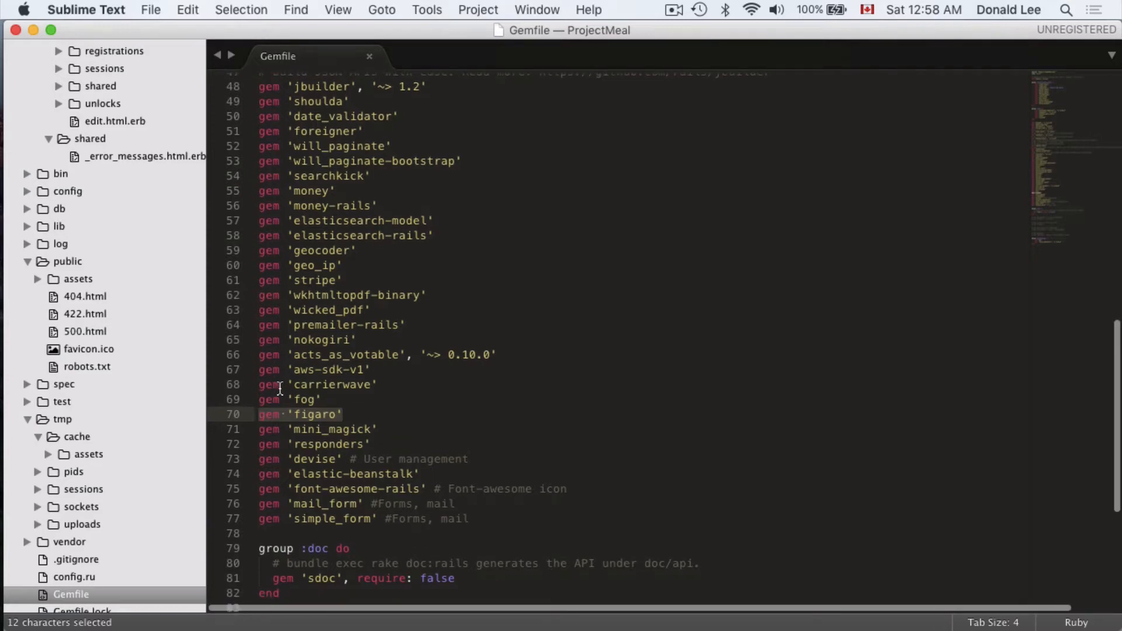
pyautogui.click(315, 388)
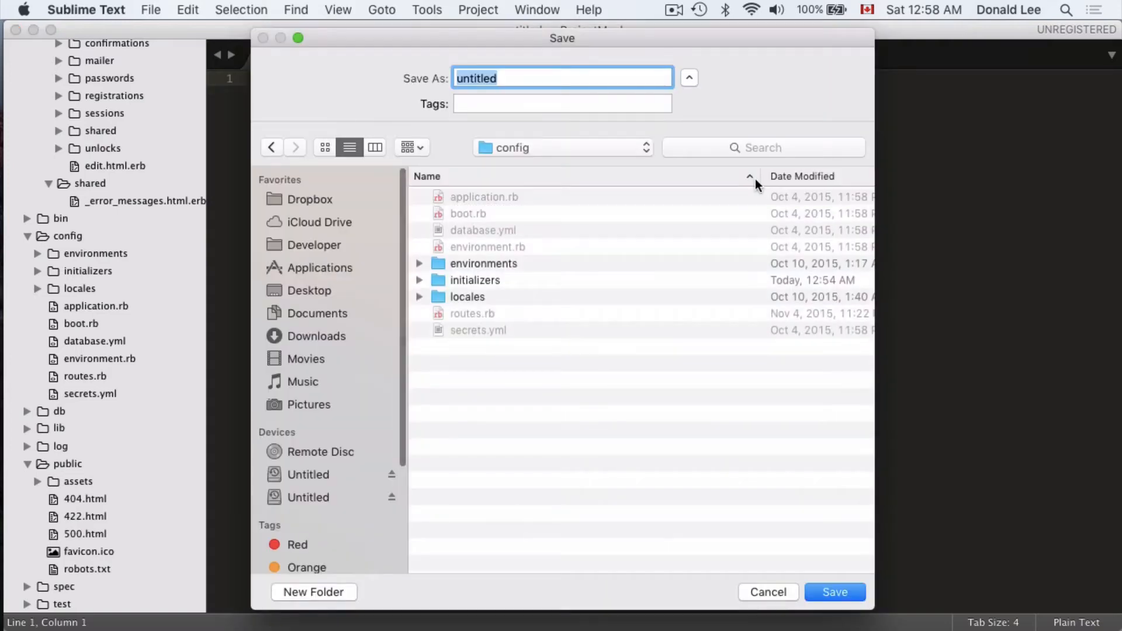
pyautogui.write('application.yml')
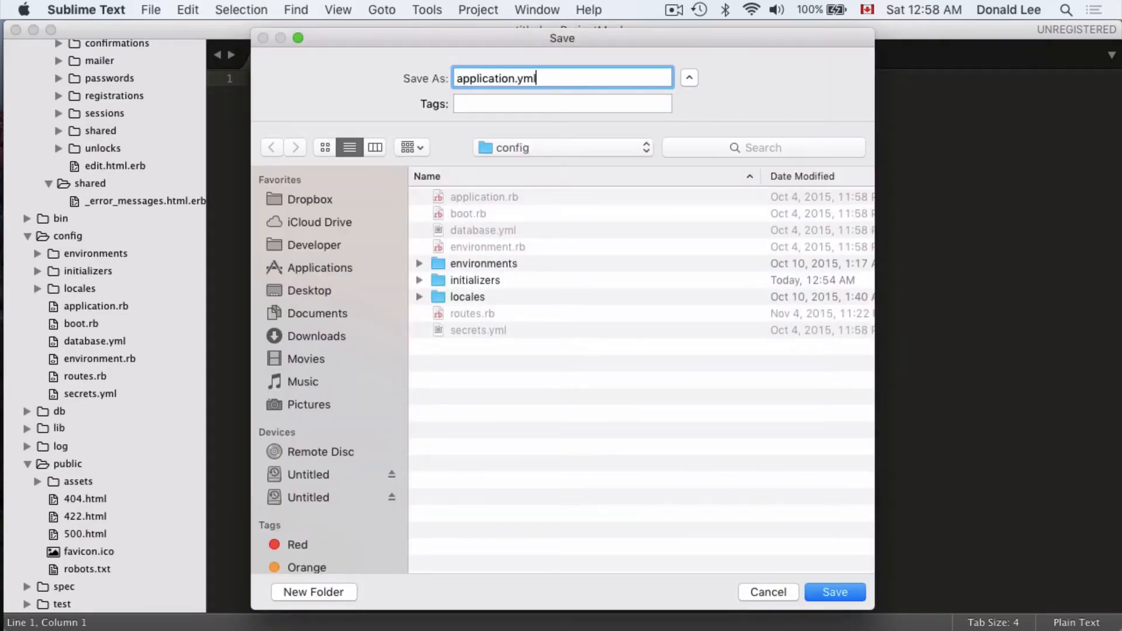
pyautogui.click(833, 592)
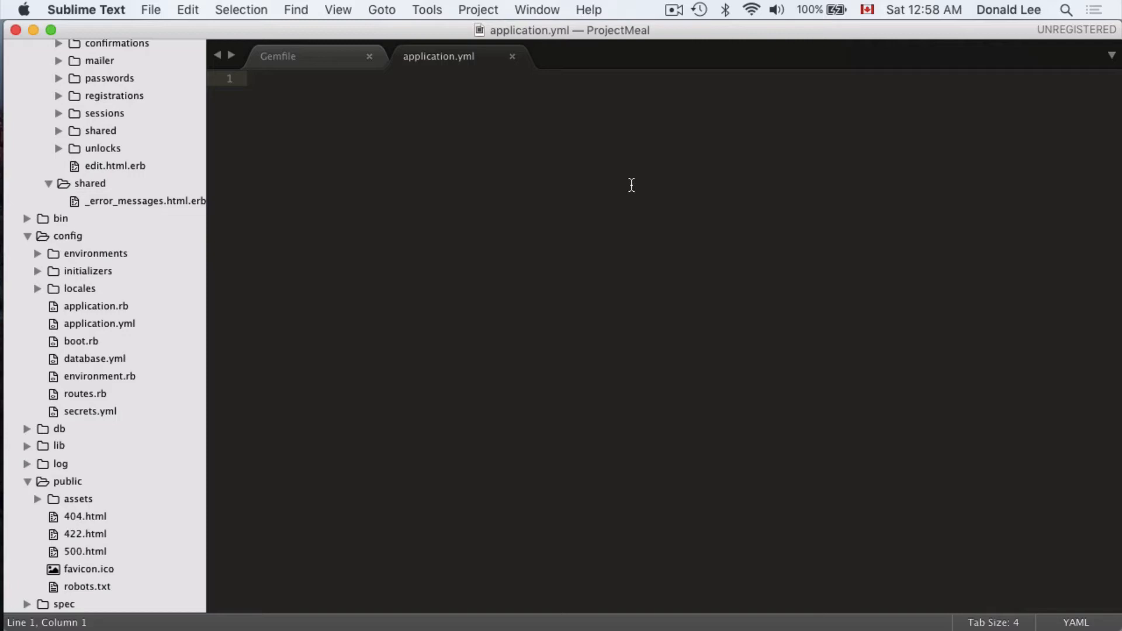
# Step: Type the development:, test: and production: section headers on separate lines
pyautogui.write('developme')
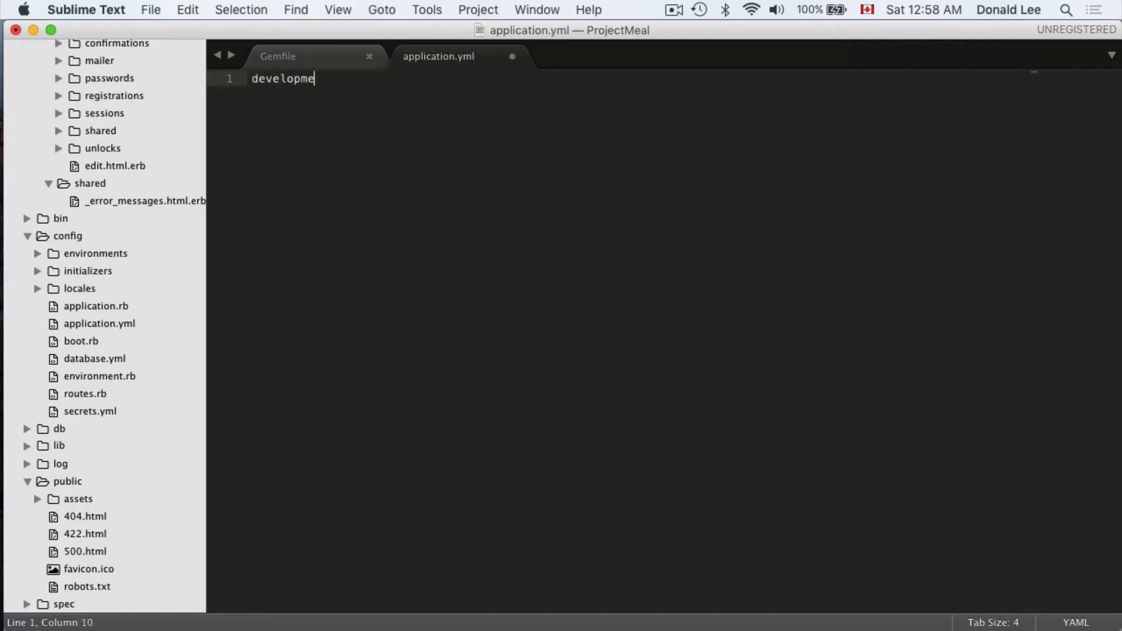
pyautogui.write('nt:')
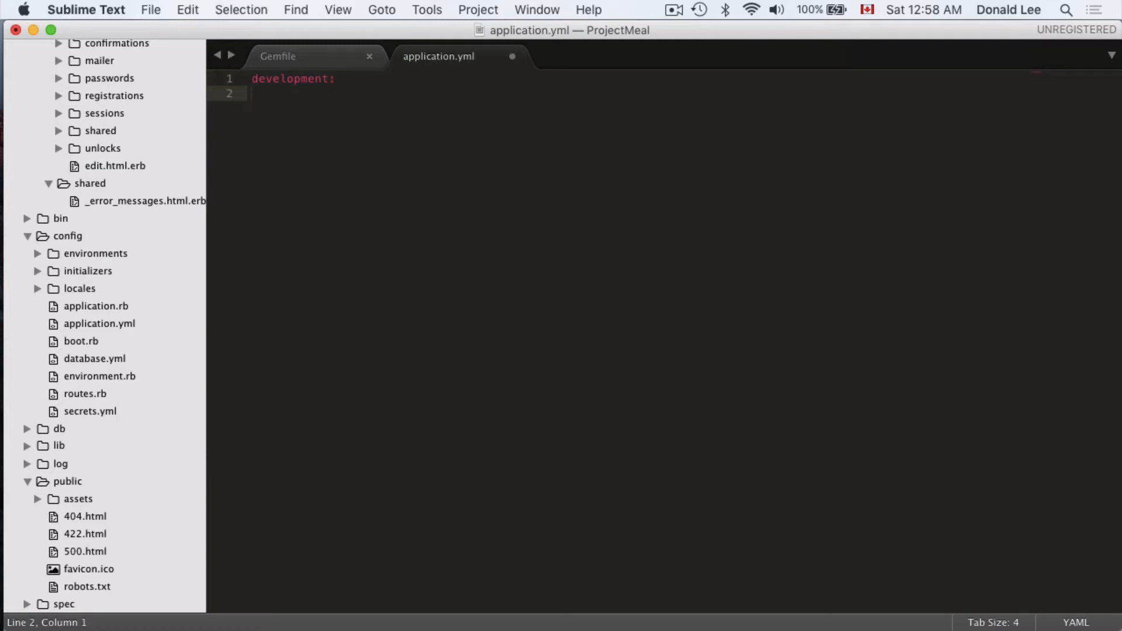
pyautogui.write('test:')
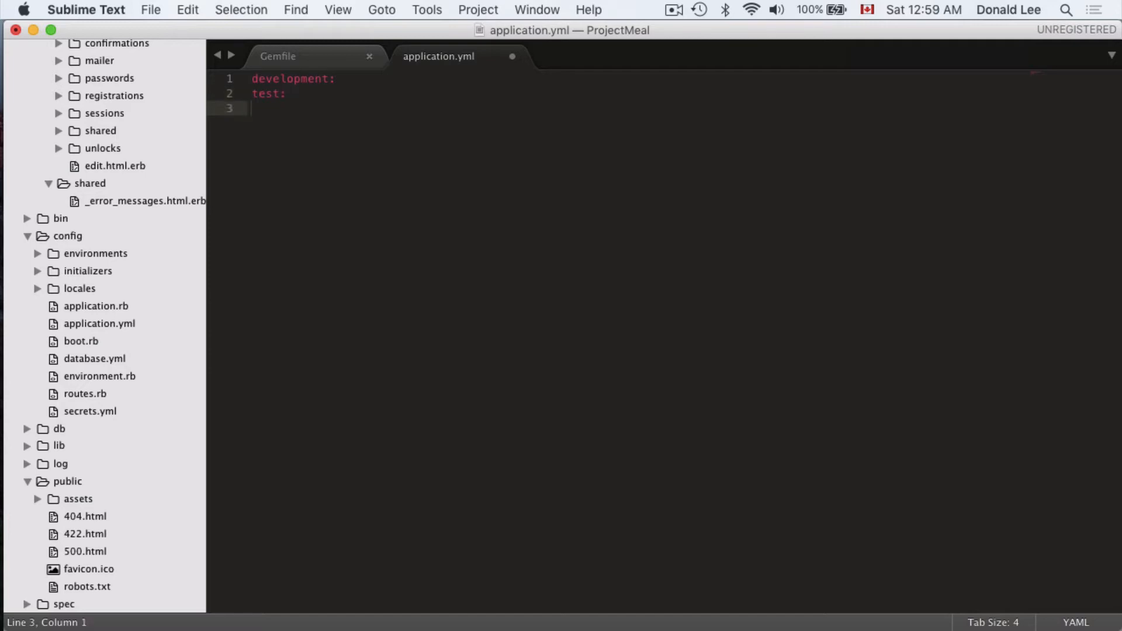
pyautogui.write('production:')
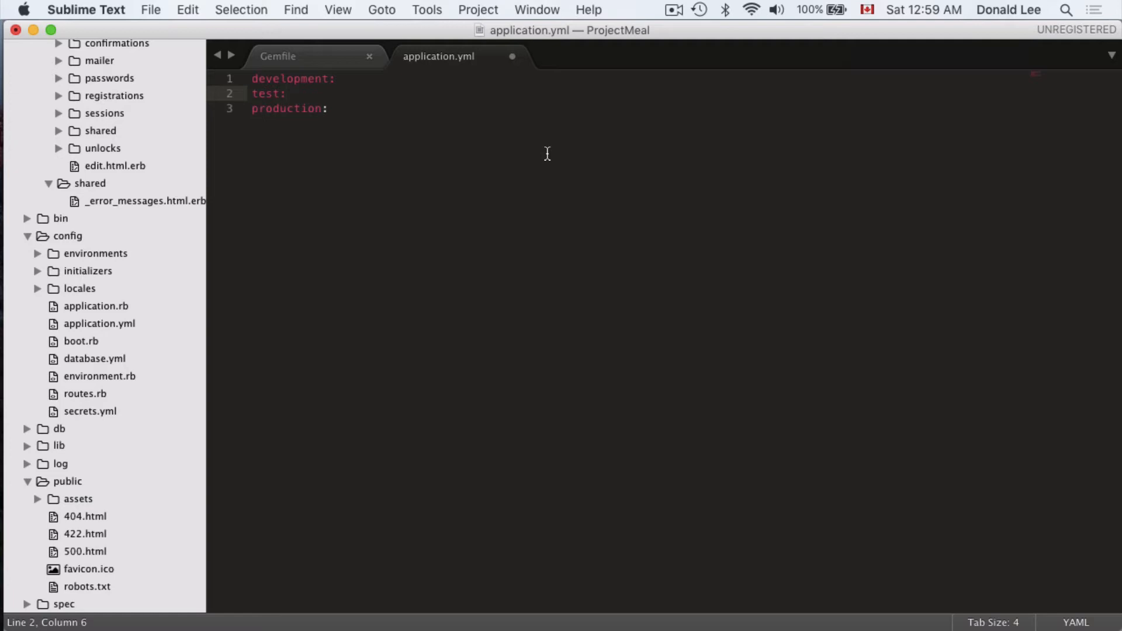
pyautogui.click(336, 79)
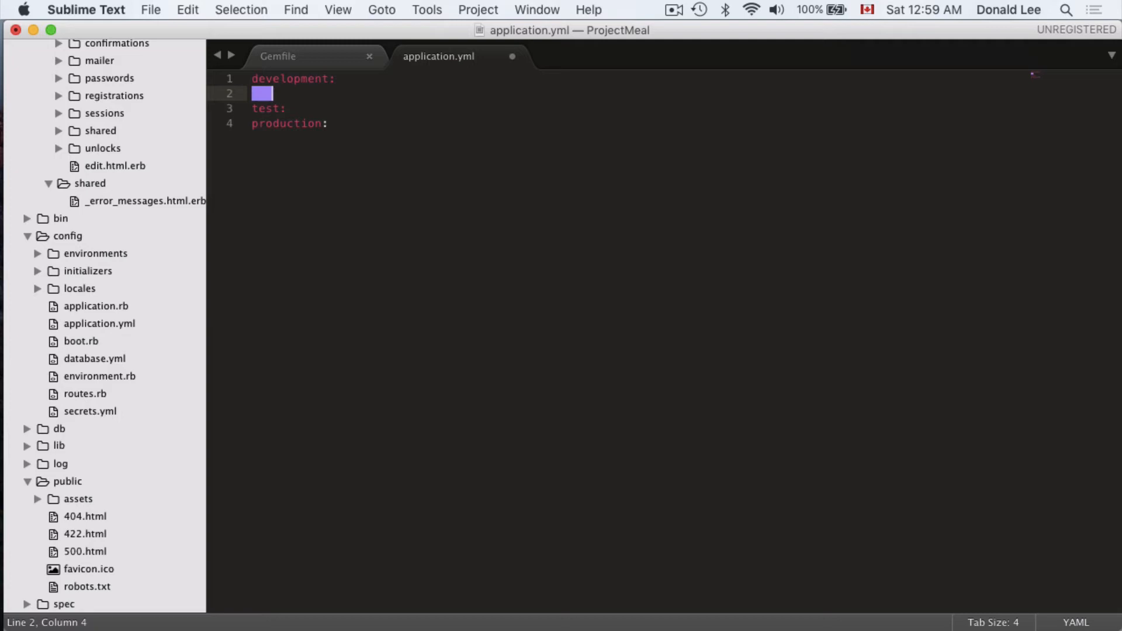
# Step: Under development, add AWS_ACCESS_KEY_ID: 'PASTE ACCESS KEY ID HERE'
pyautogui.write('AWS_')
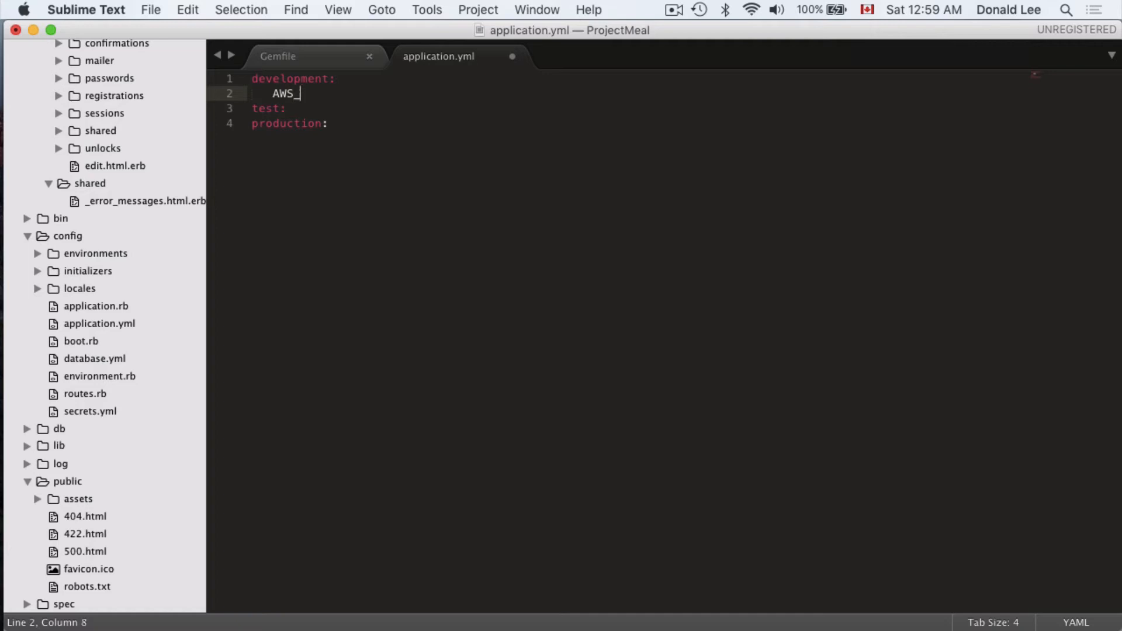
pyautogui.write('ACCESS_LEY')
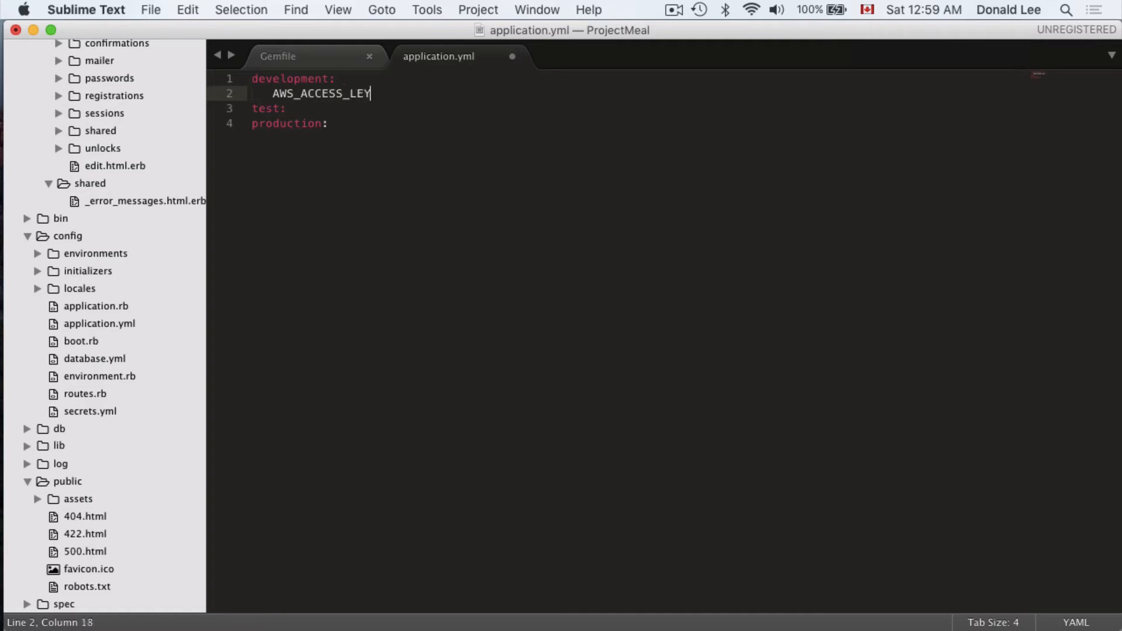
pyautogui.press('backspace')
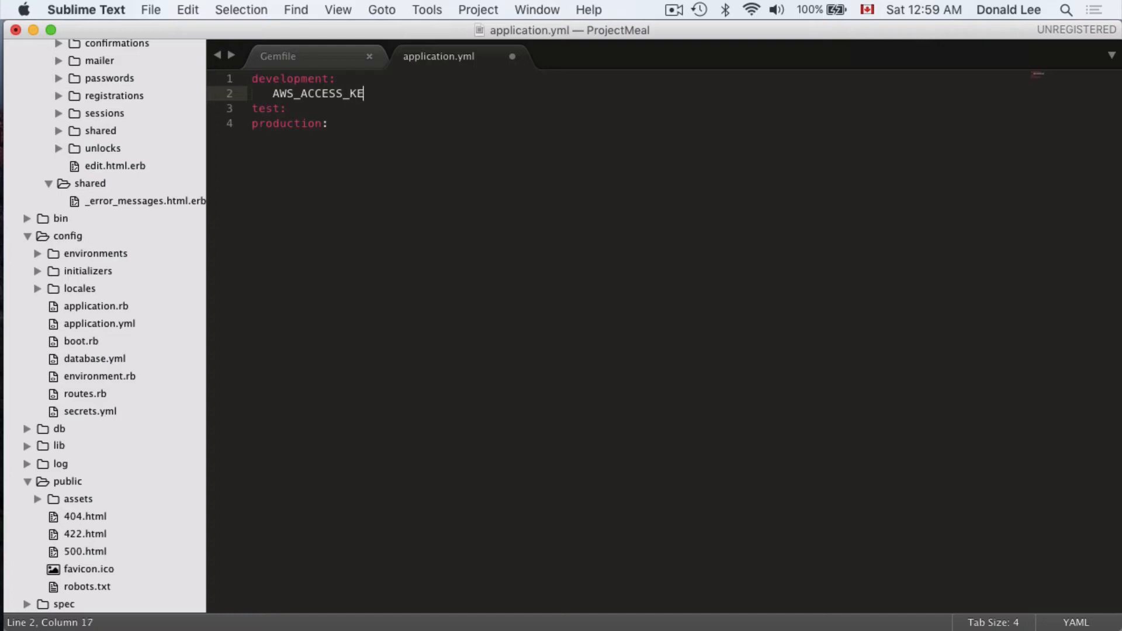
pyautogui.write('Y_ID:')
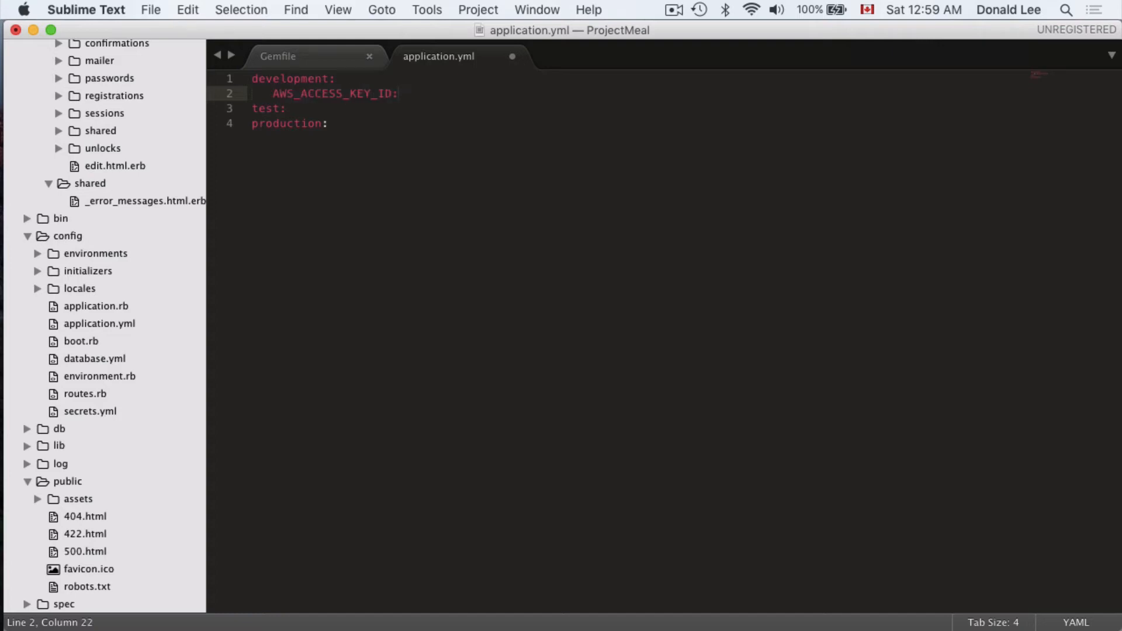
pyautogui.write('{}')
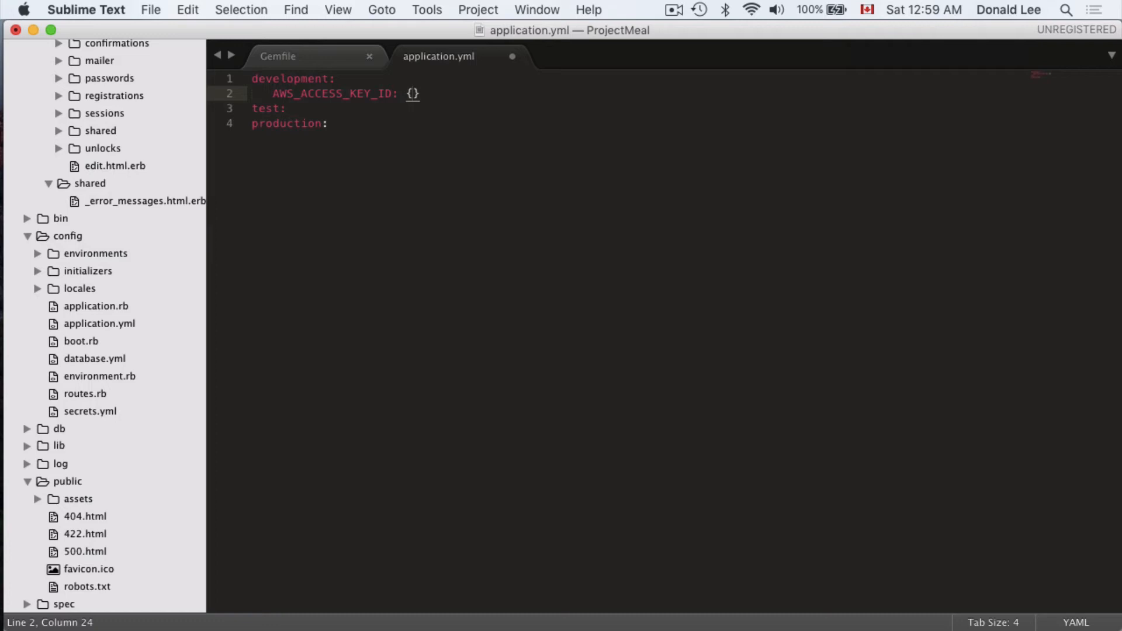
pyautogui.write("''")
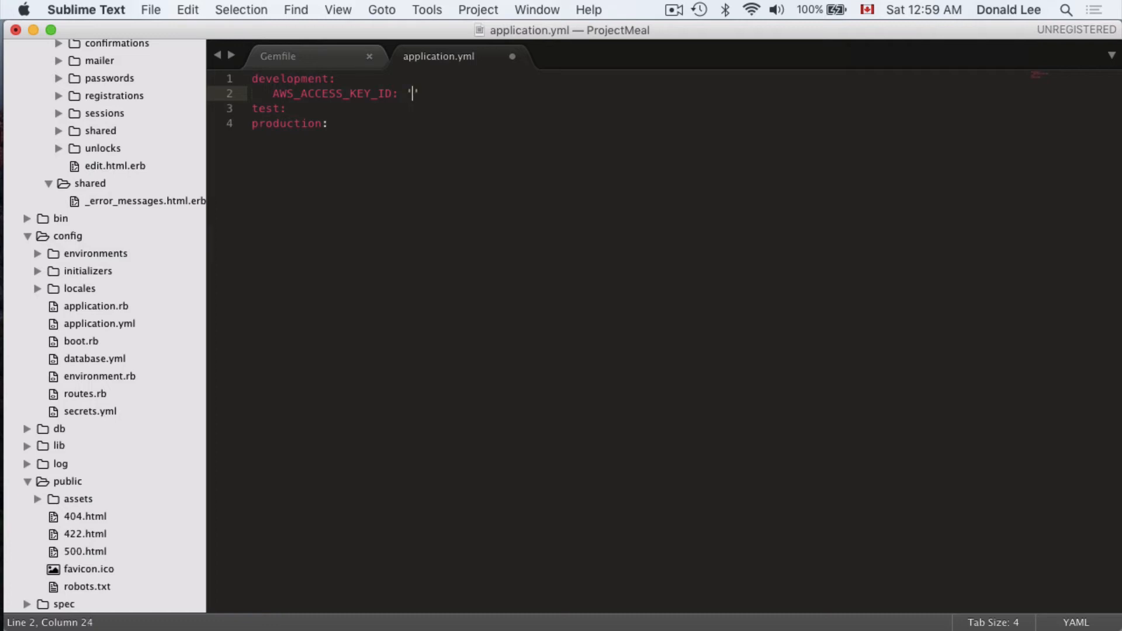
pyautogui.write('PASTE')
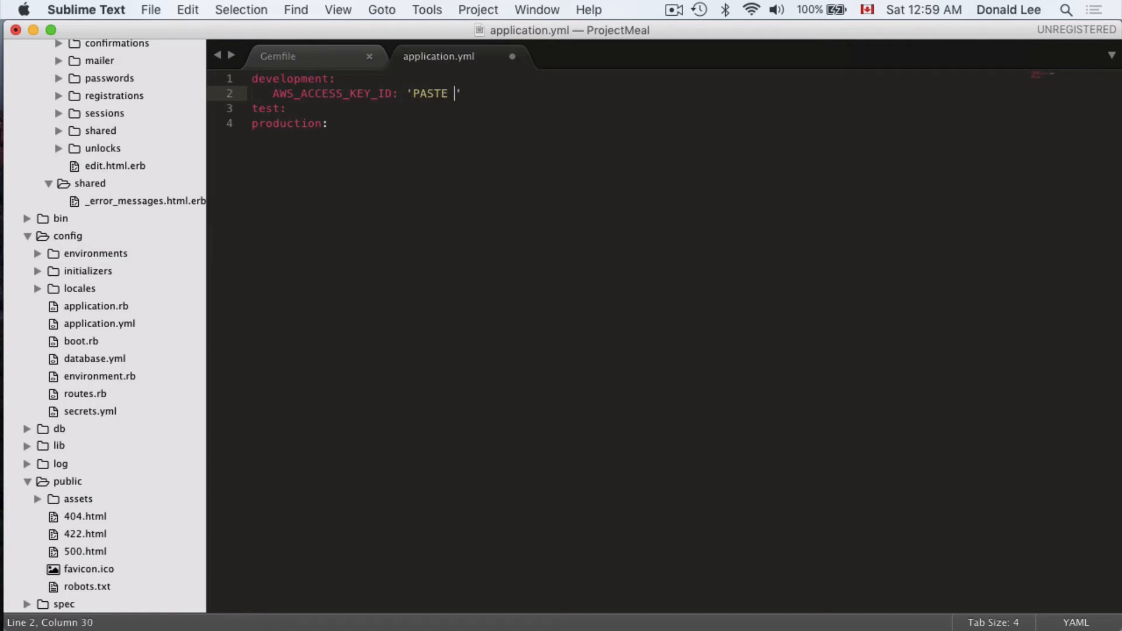
pyautogui.write('KEY ID HERE')
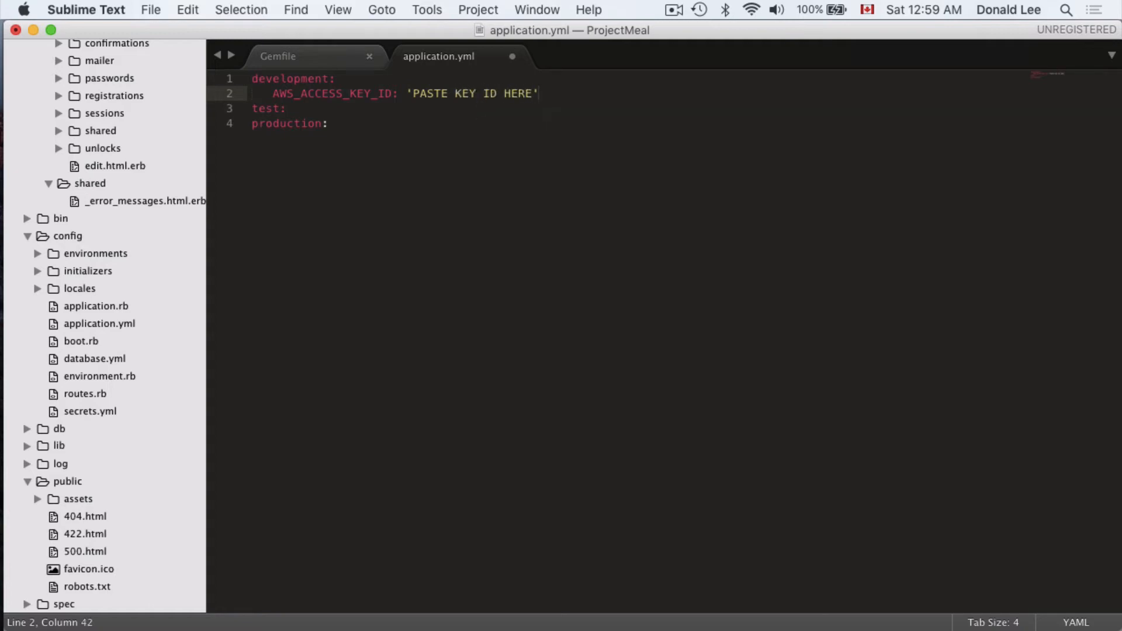
# Step: Add AWS_SECRET_ACCESS_KEY: 'PASTE SECRET ACCESS KEY HERE' beneath the access key entry
pyautogui.write('AWS_SE')
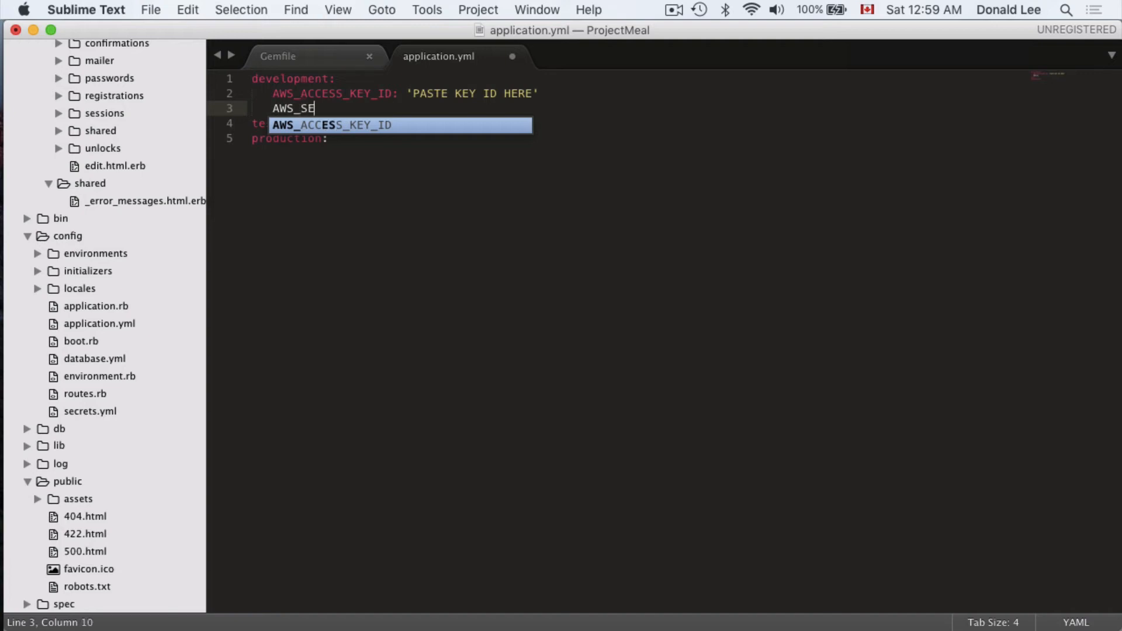
pyautogui.write('CRET_KA')
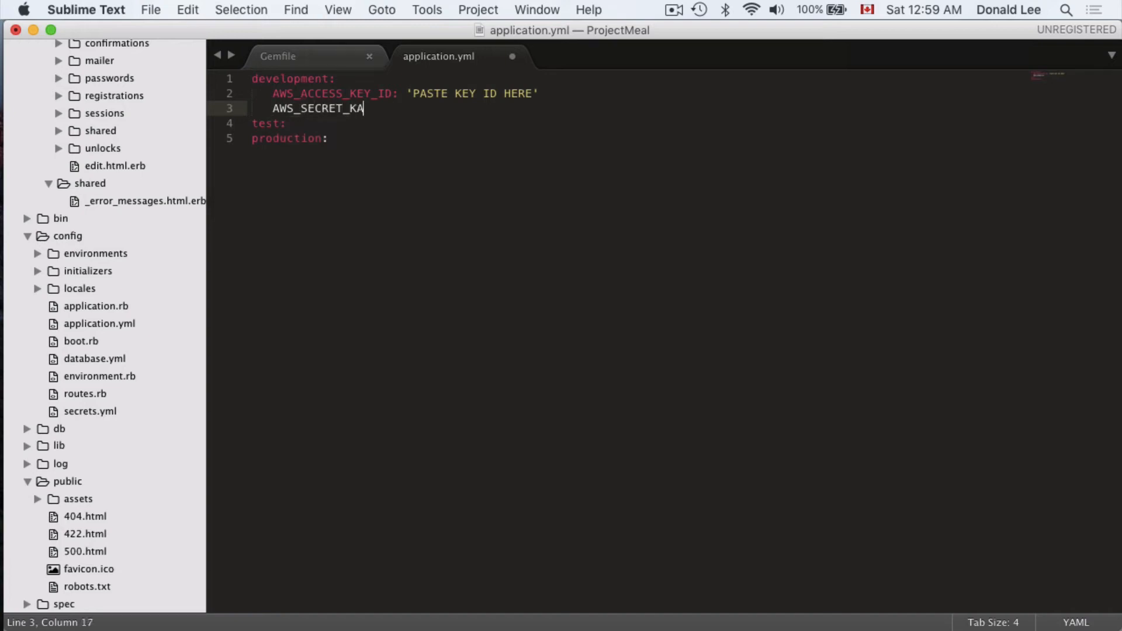
pyautogui.write('CCESS_K')
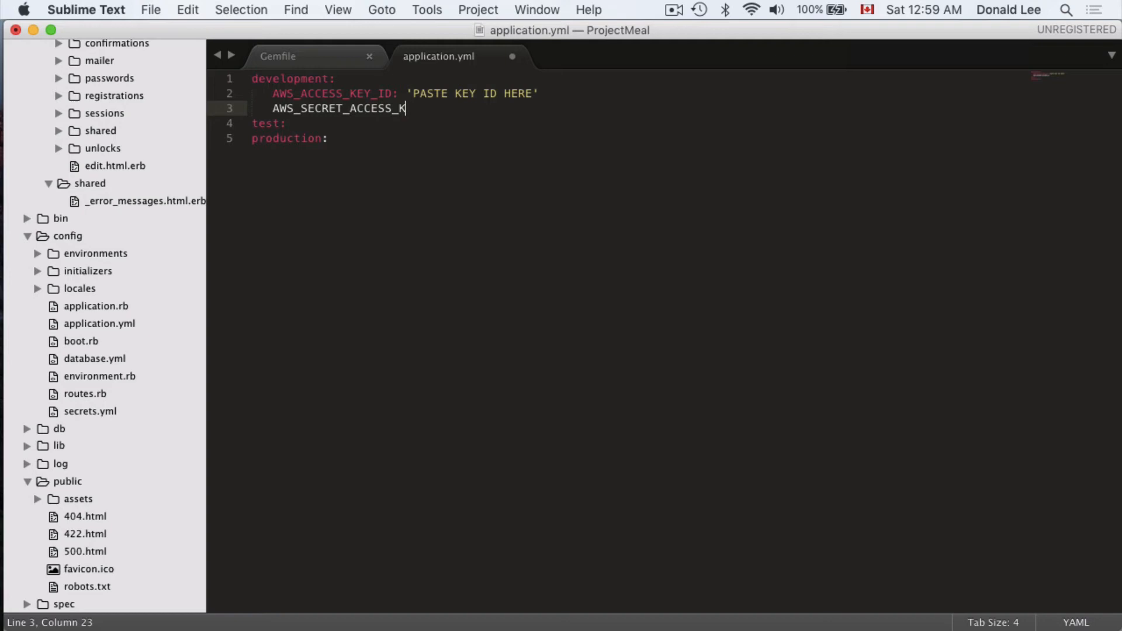
pyautogui.write("EY: ''")
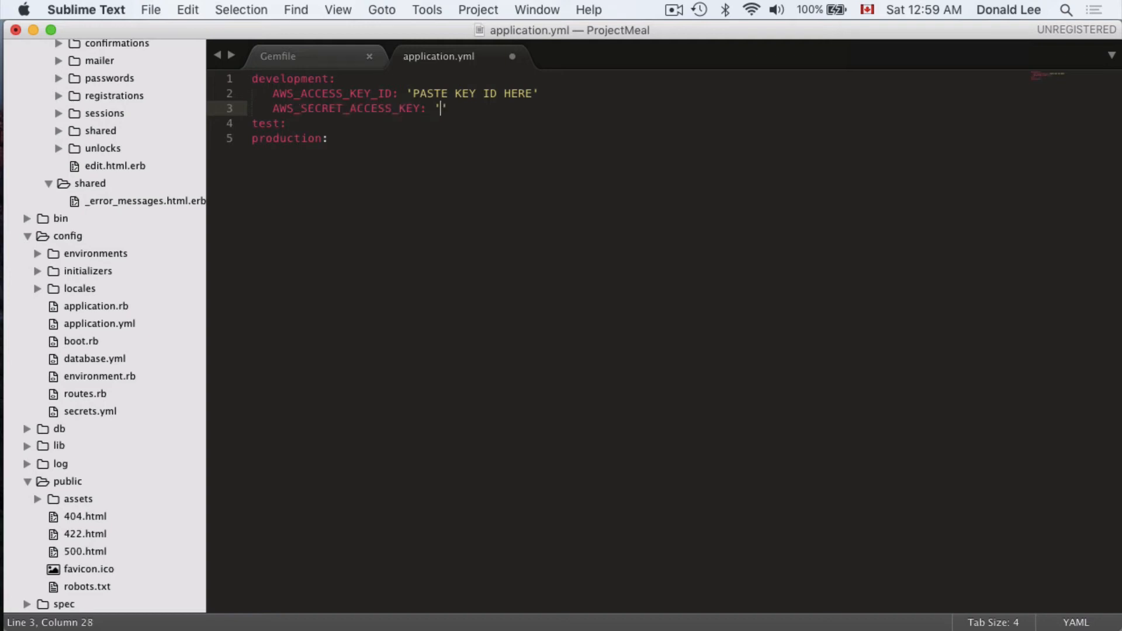
pyautogui.write('PASTE SECRET AS')
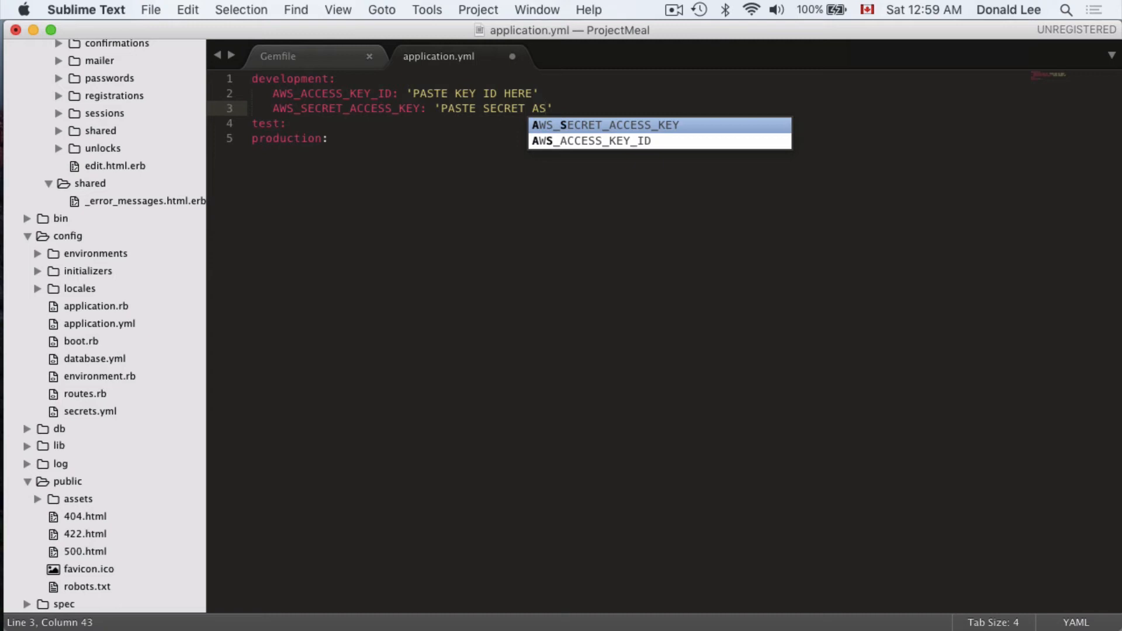
pyautogui.write('ACCESS KEY HERE')
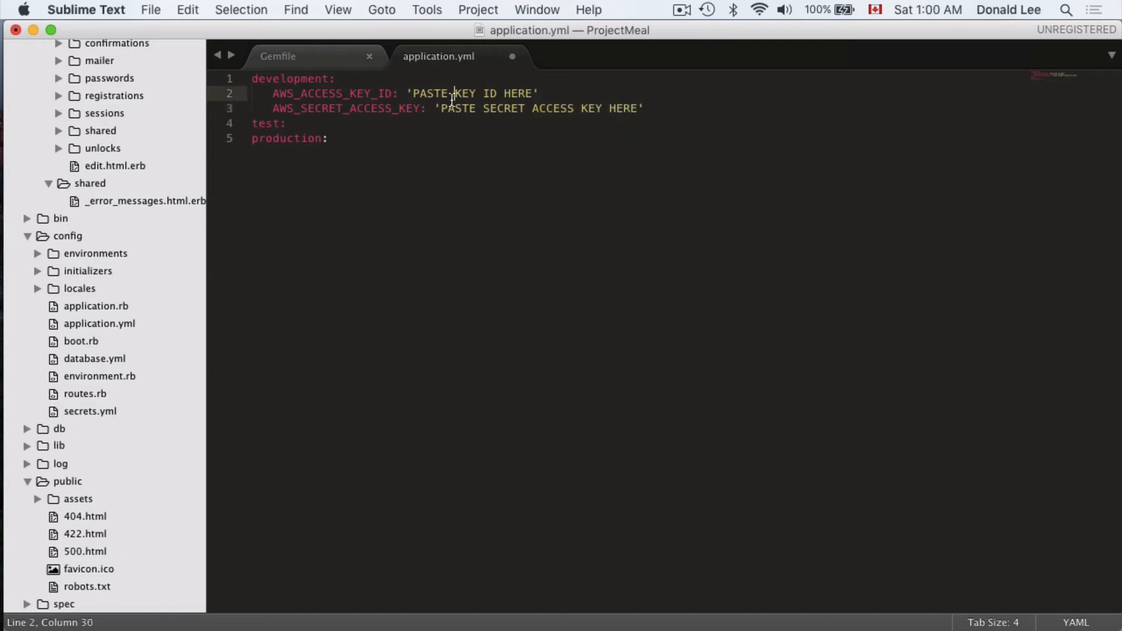
pyautogui.write('ACCESS')
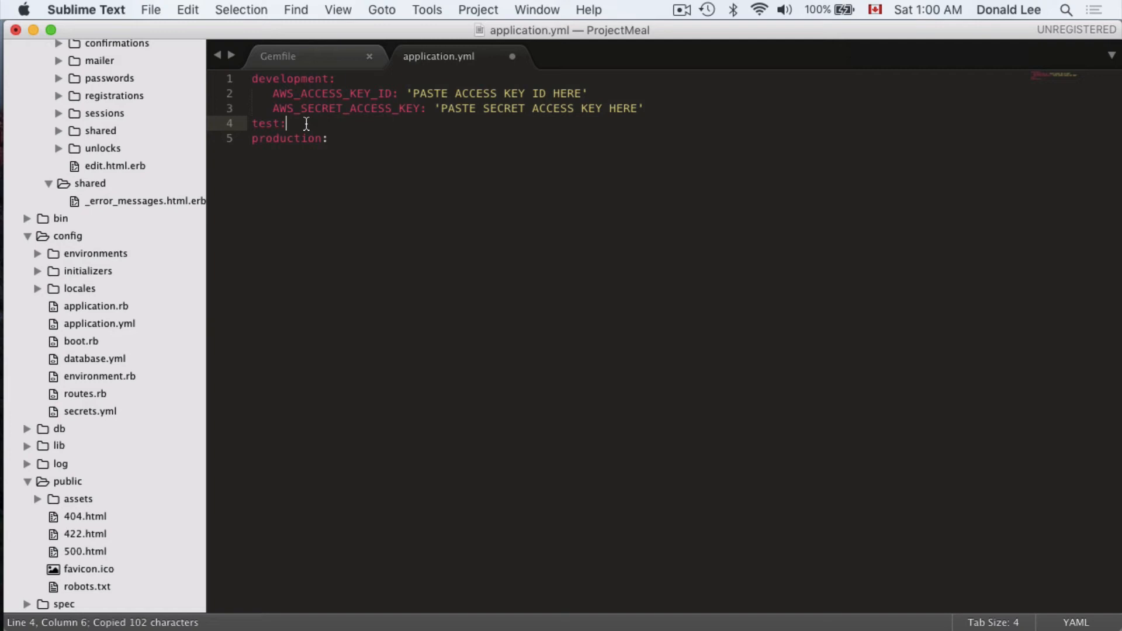
# Step: Paste both AWS key lines under test and add AWS_ACCESS_KEY_ID under production
pyautogui.press('cmd+v')
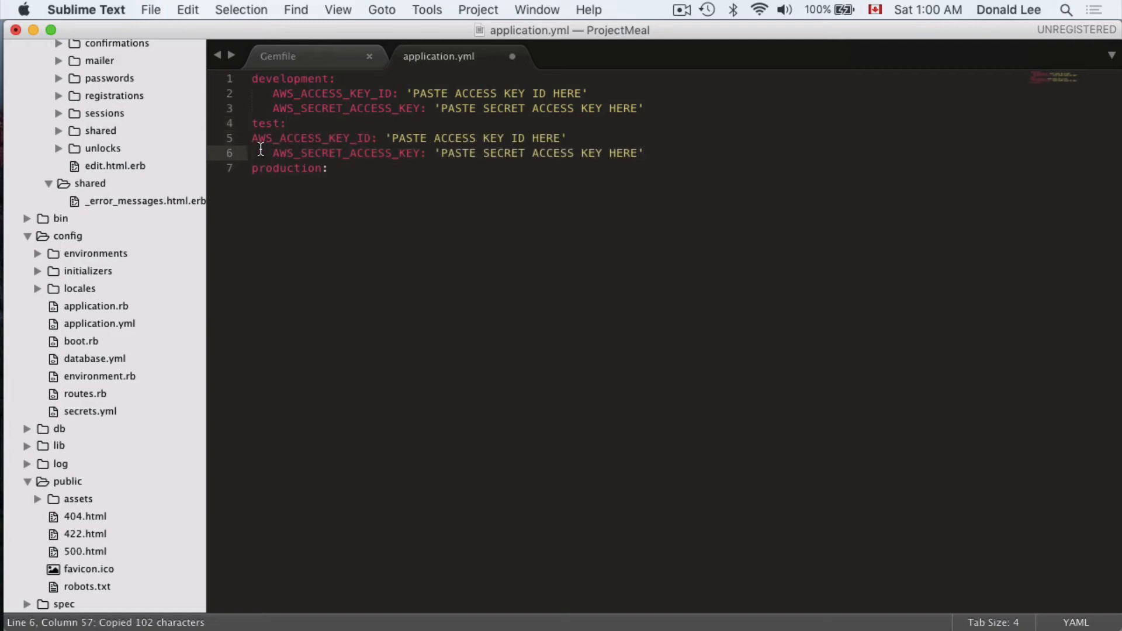
pyautogui.click(328, 168)
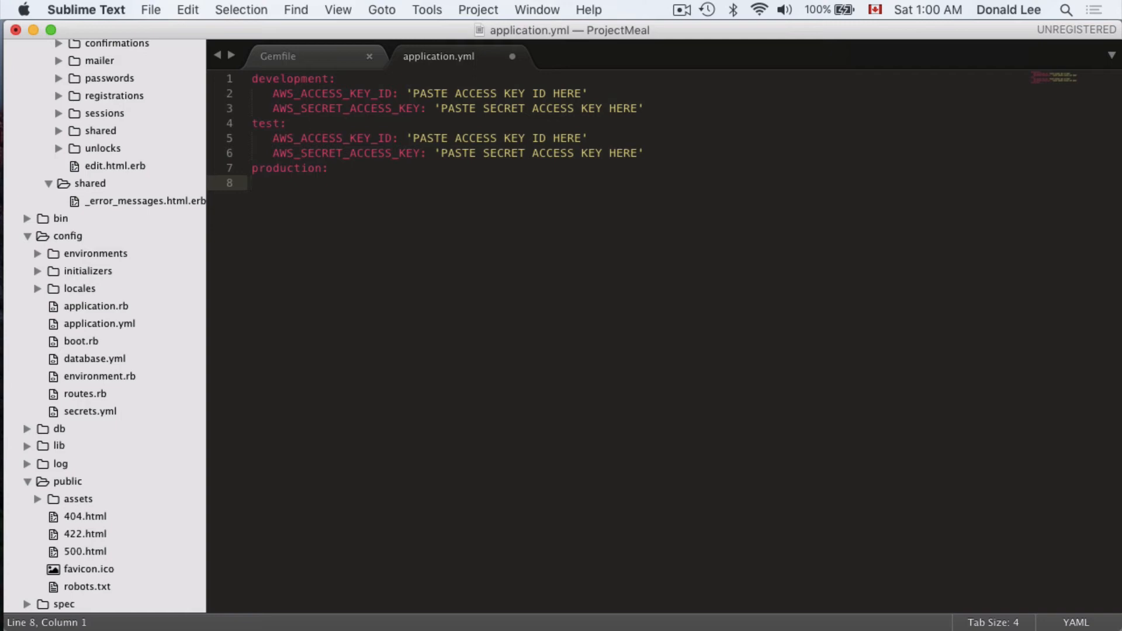
pyautogui.write("AWS_ACCESS_KEY_ID: 'PASTE ACCESS KEY ID HERE'")
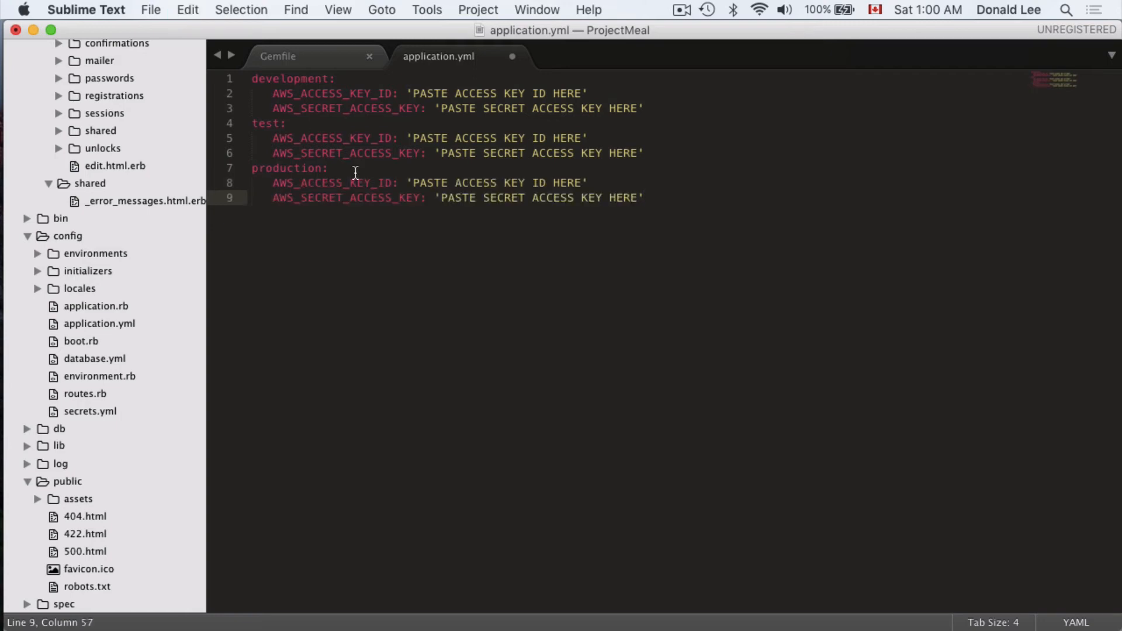
pyautogui.moveTo(366, 160)
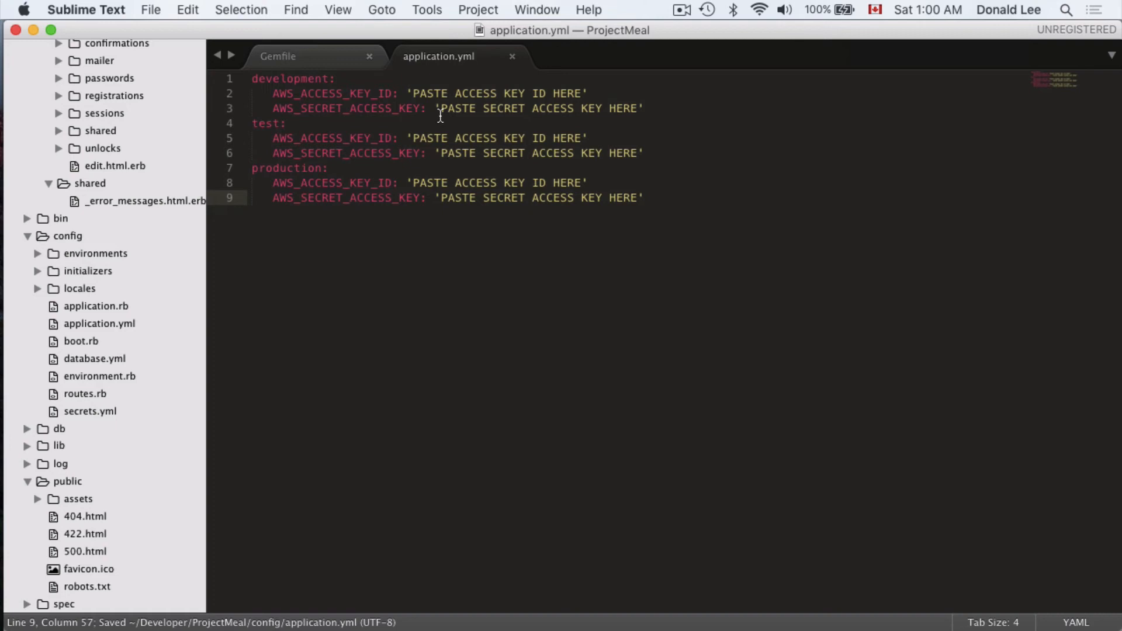
pyautogui.moveTo(357, 156)
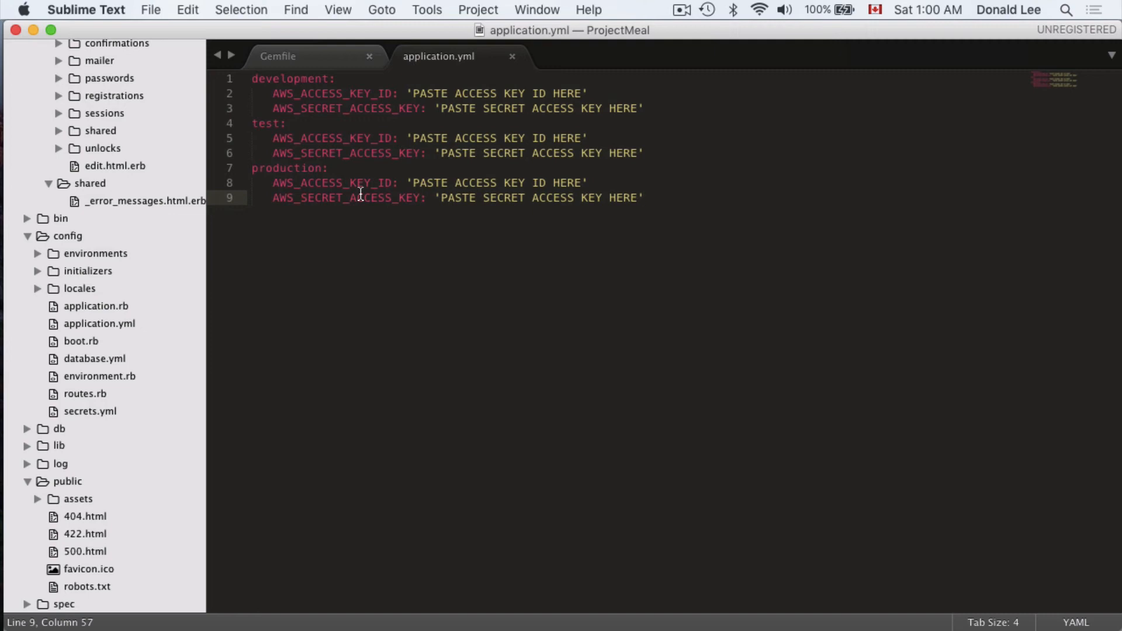
pyautogui.moveTo(440, 316)
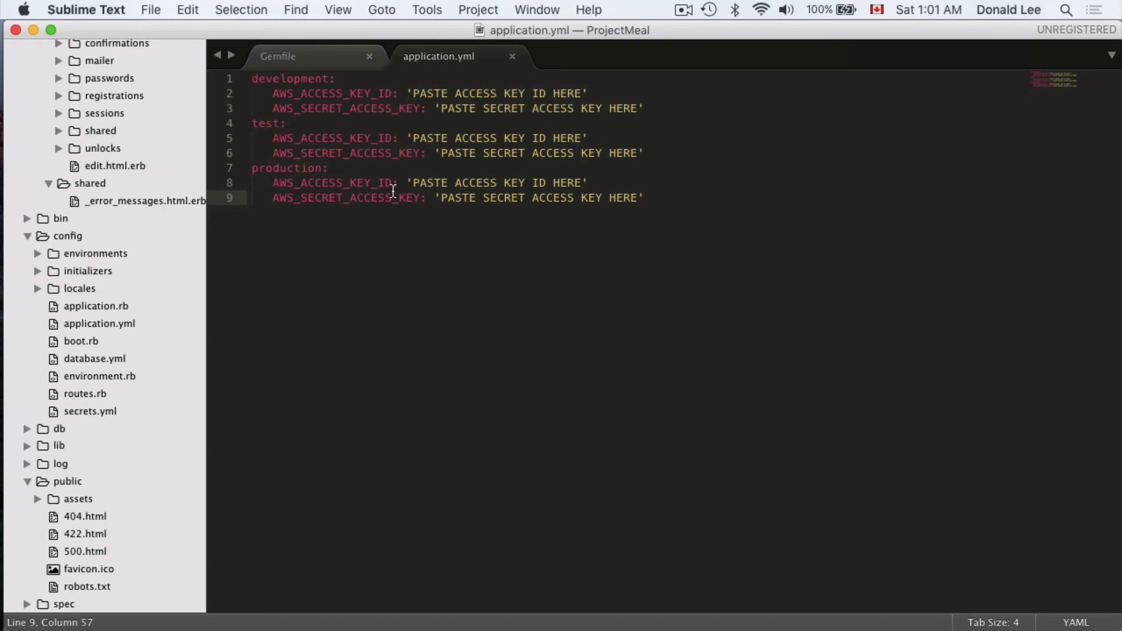
pyautogui.moveTo(407, 182)
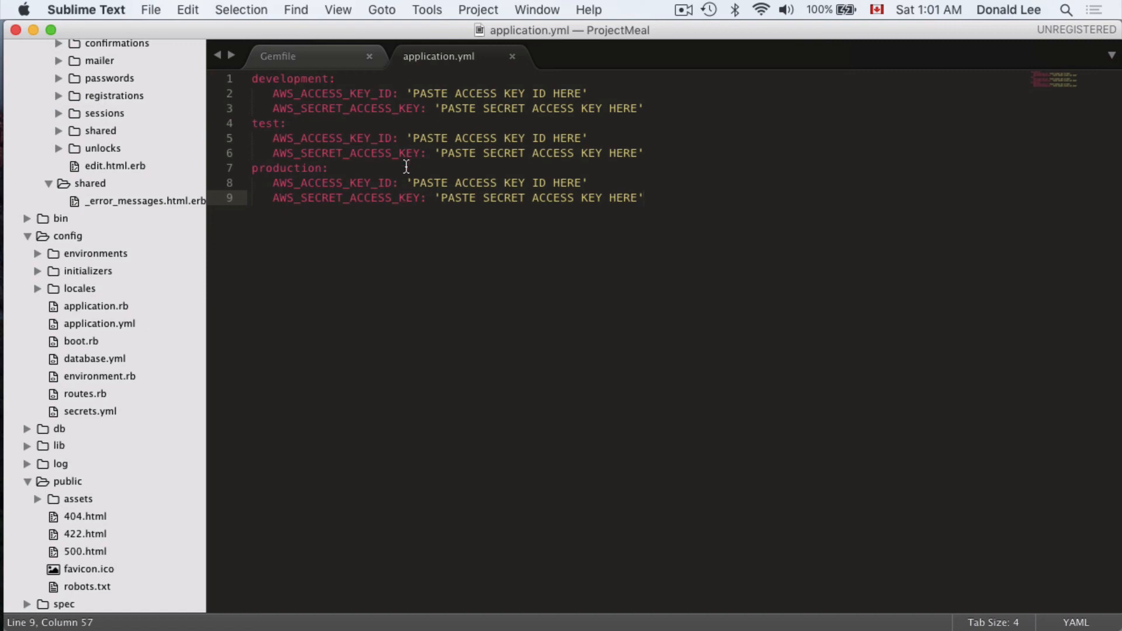
pyautogui.moveTo(319, 186)
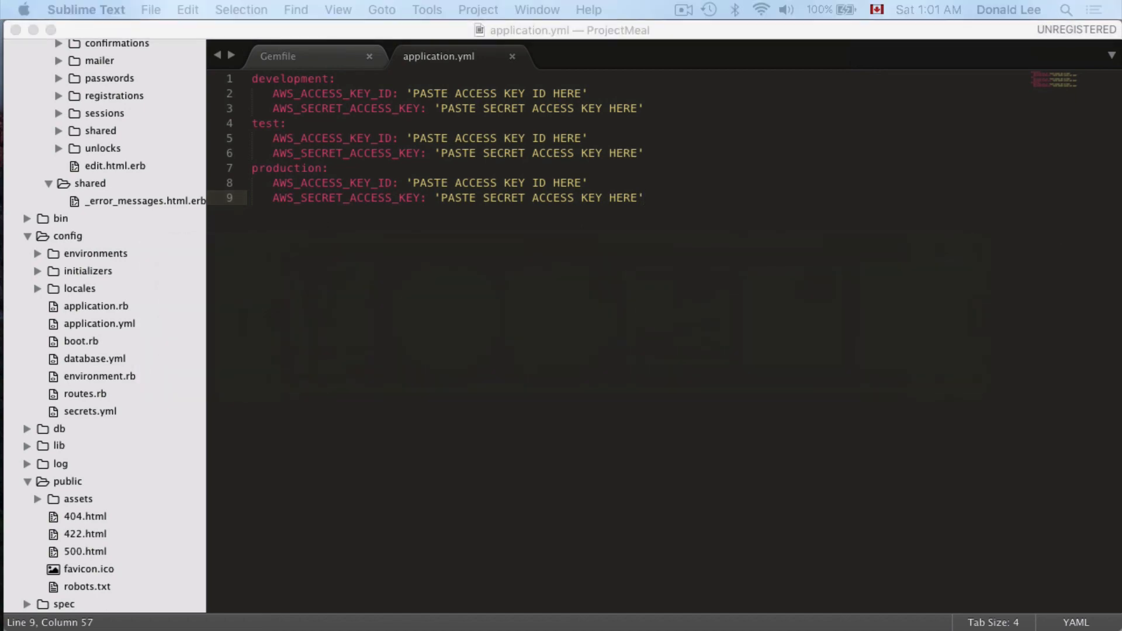
pyautogui.moveTo(698, 300)
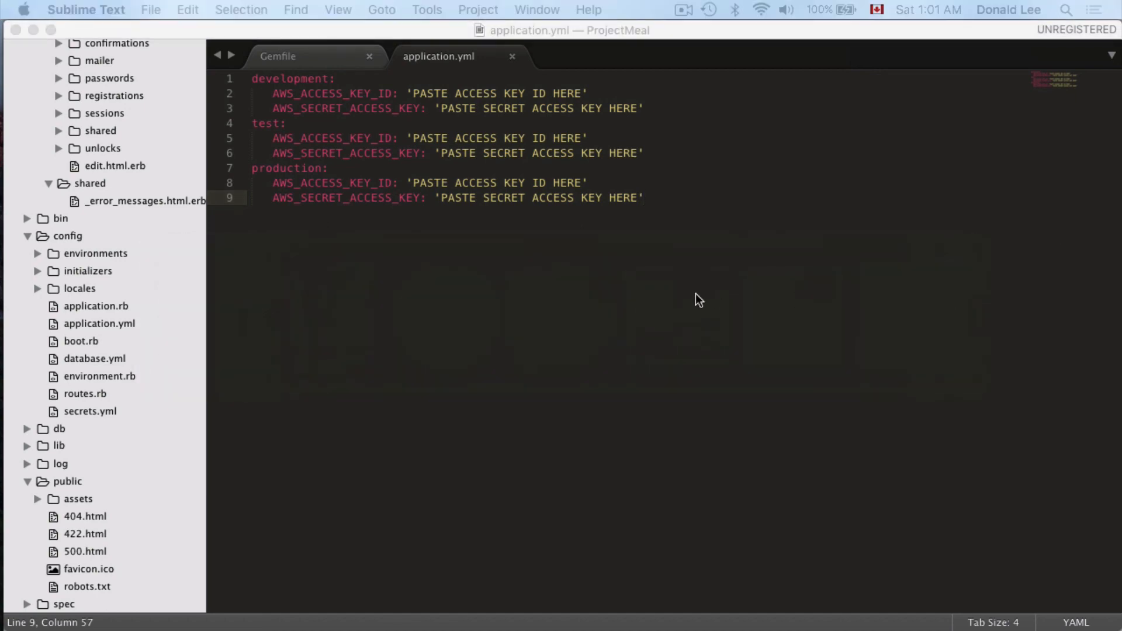
pyautogui.moveTo(501, 166)
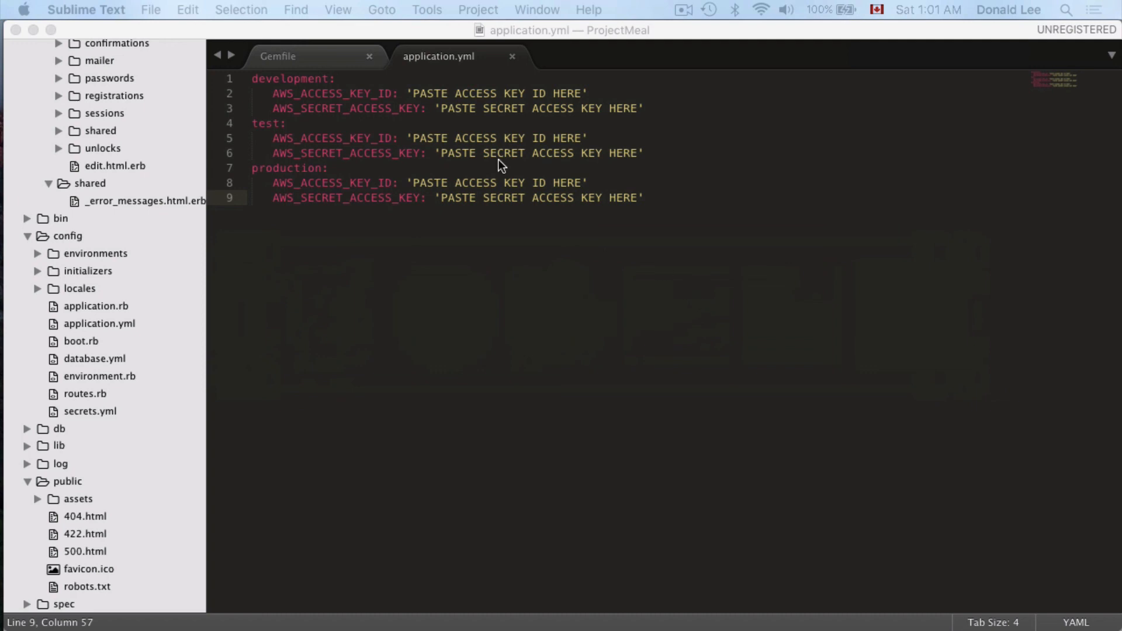
pyautogui.moveTo(369, 120)
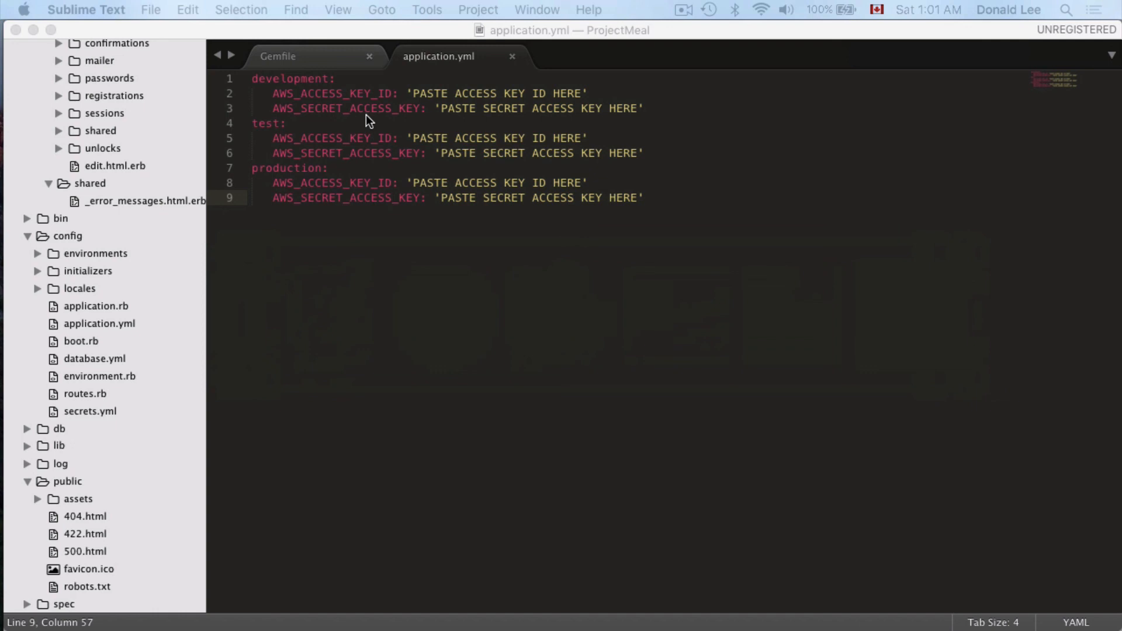
pyautogui.moveTo(461, 116)
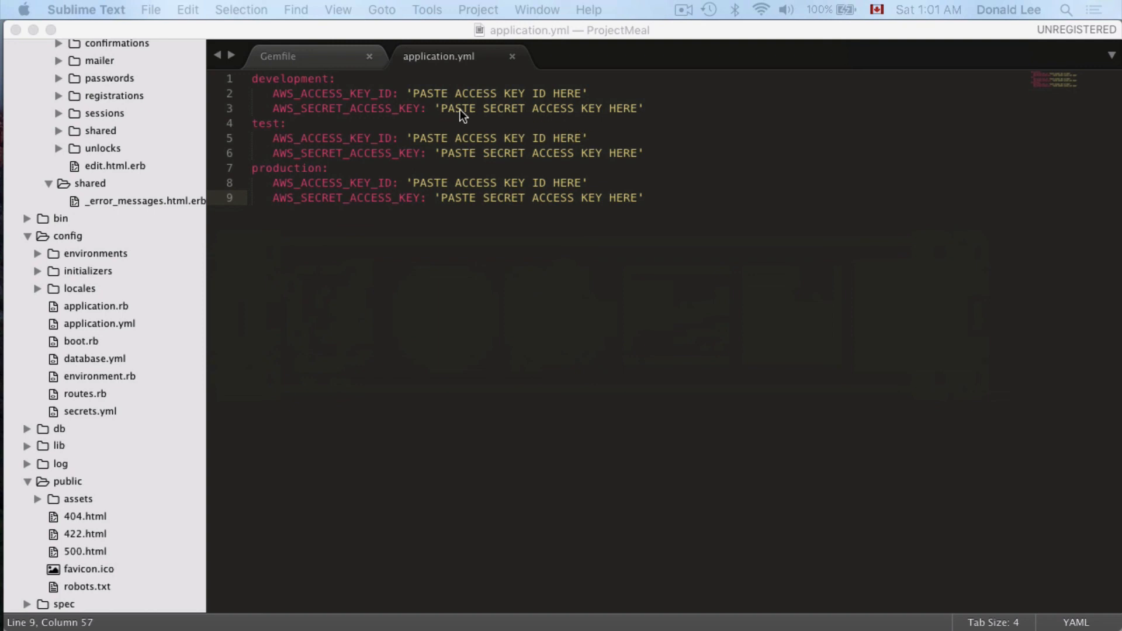